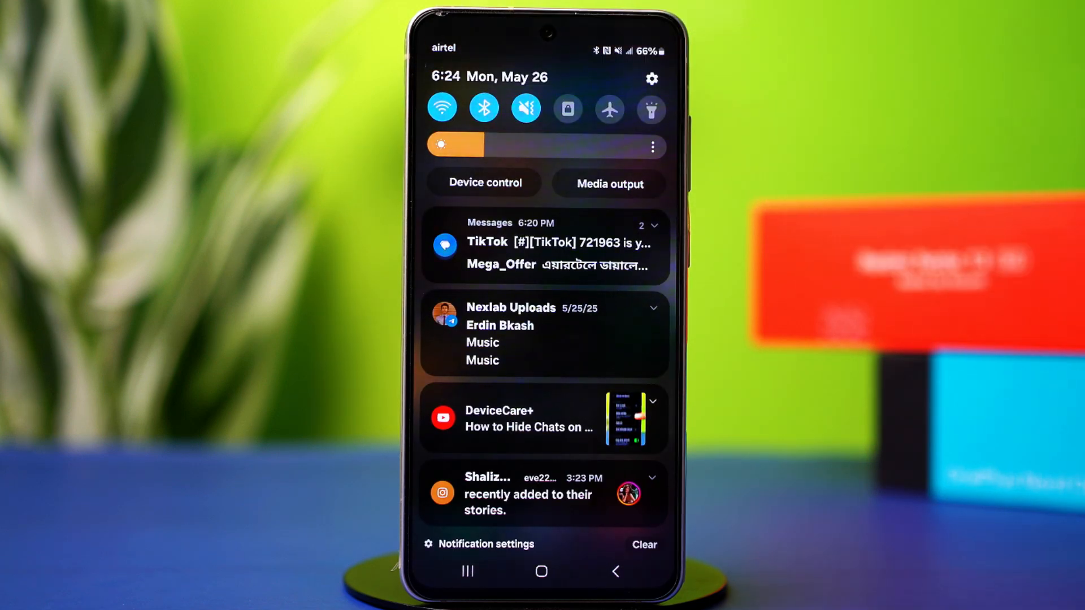
Reach TikTok's App info page through Settings > Apps.
left_click(541, 571)
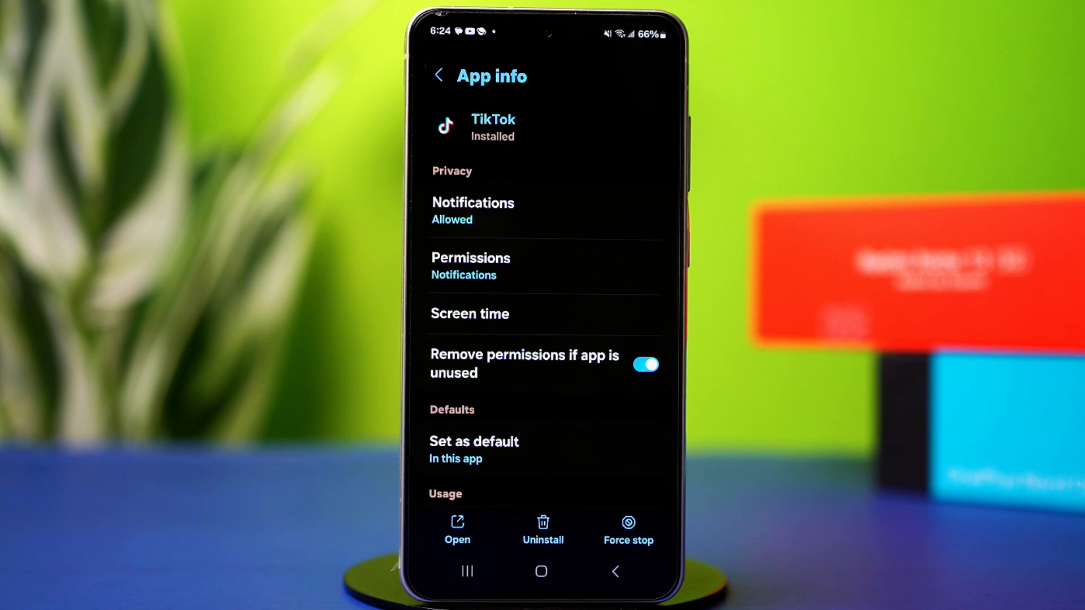
Clear TikTok's cache in Storage, dropping it from 136 MB to 0 B.
scroll("down", 3)
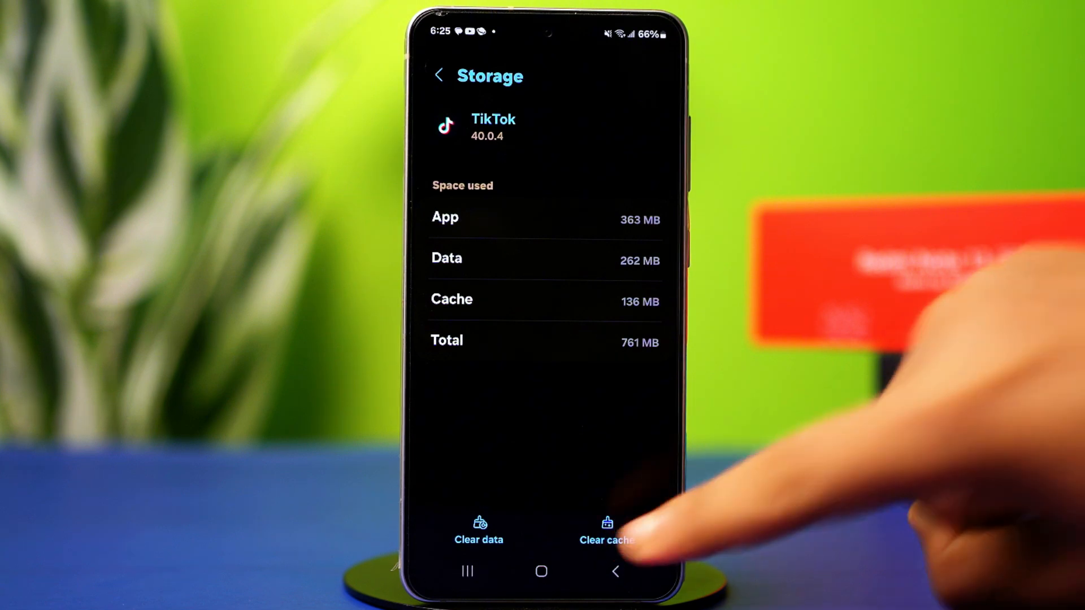
left_click(607, 529)
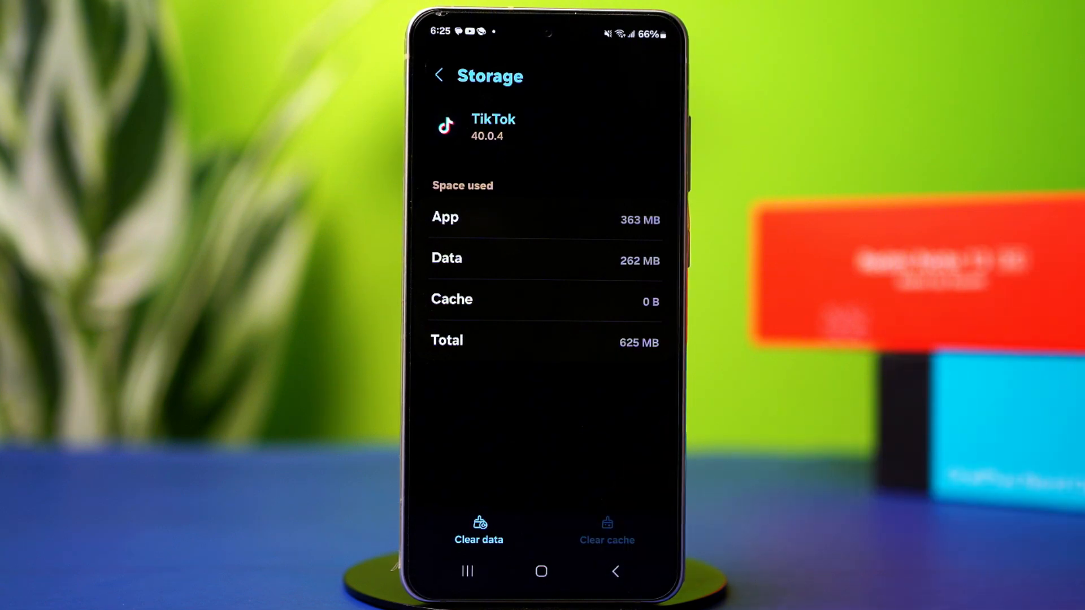
Clear TikTok's data, confirm the deletion leaving 363 MB, and return to App info.
left_click(478, 531)
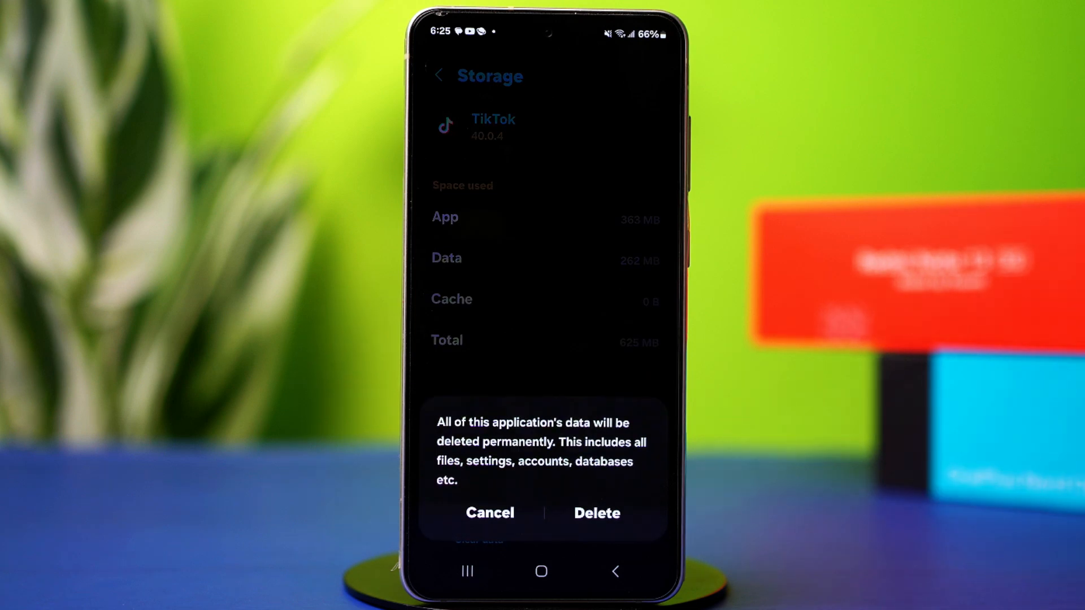
left_click(595, 512)
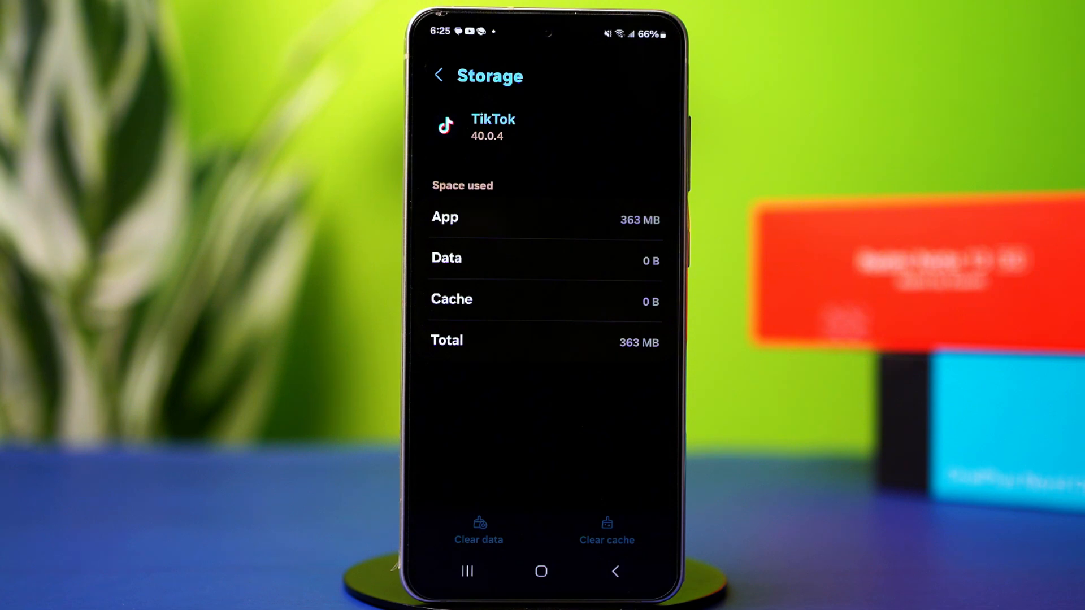
left_click(439, 71)
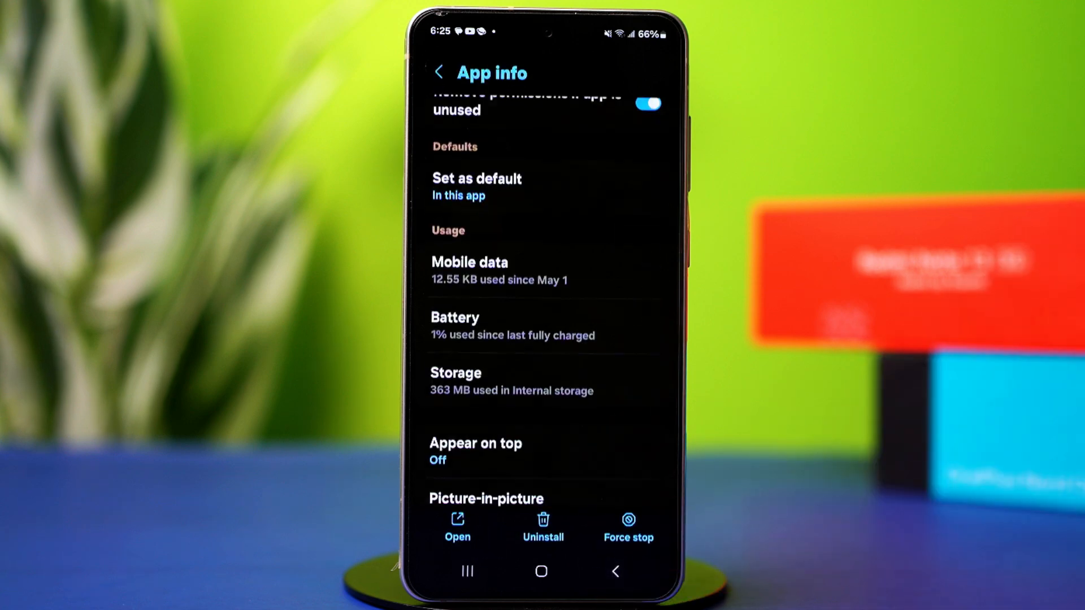
Go to TikTok's Permissions page, where nothing is yet allowed.
scroll("up", 3)
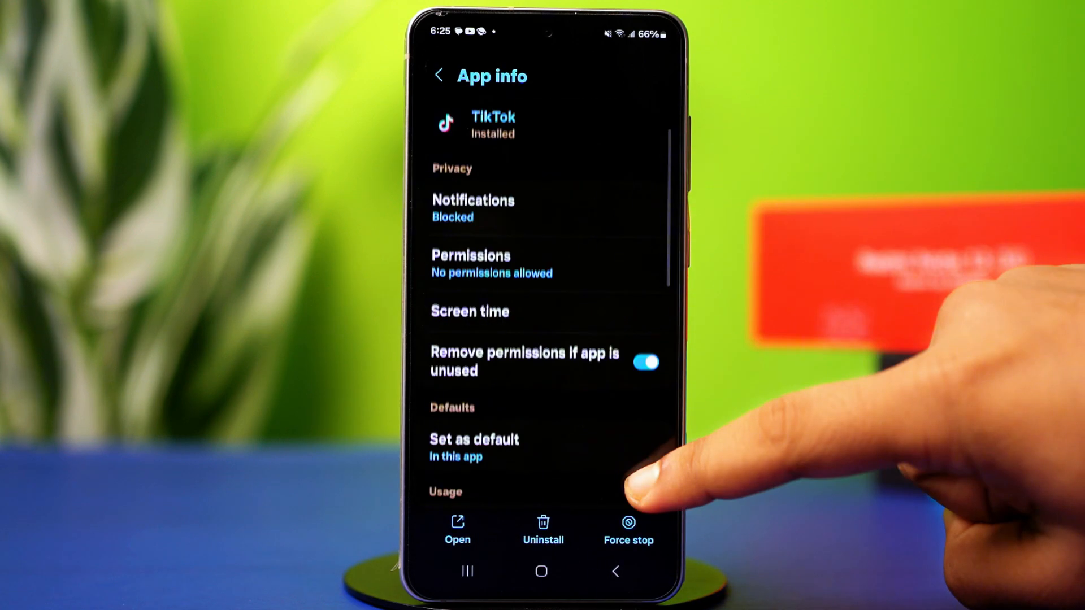
left_click(470, 262)
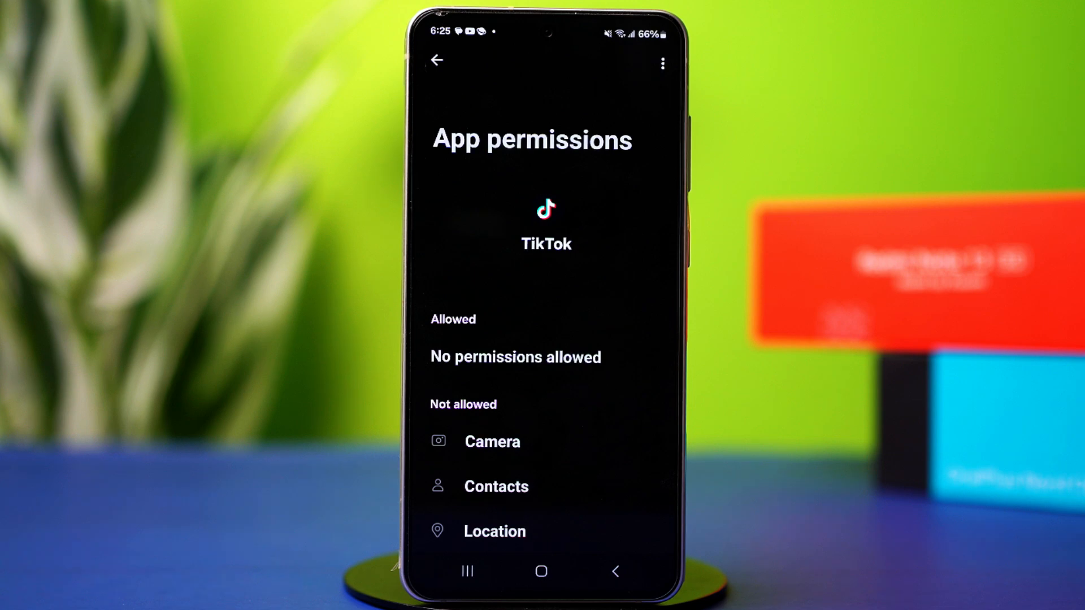
Allow Camera (while using the app), Contacts, and Location (while using) for TikTok.
left_click(492, 441)
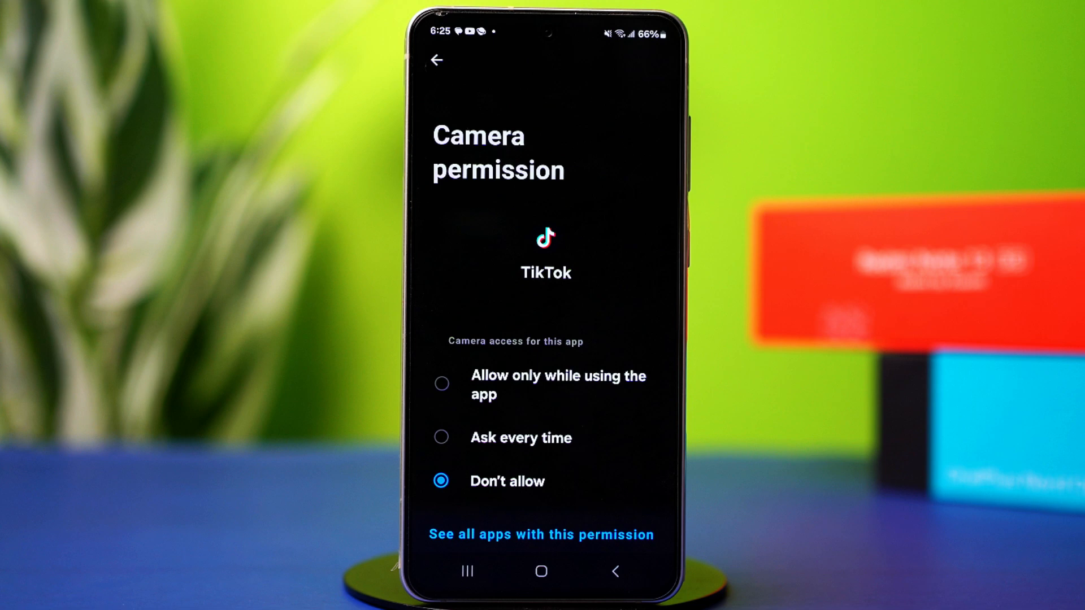
left_click(441, 385)
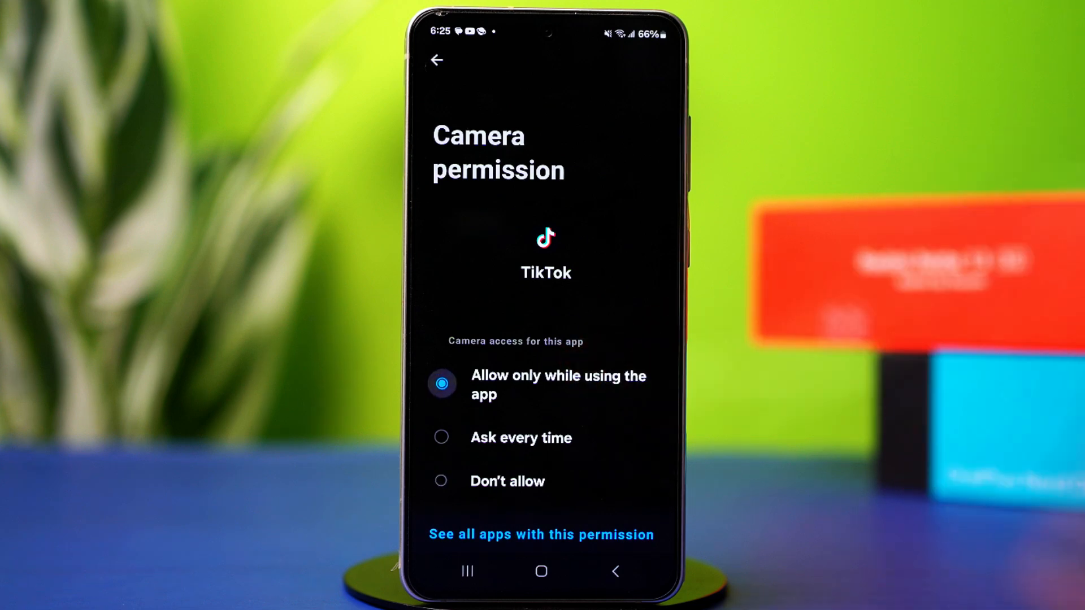
left_click(437, 61)
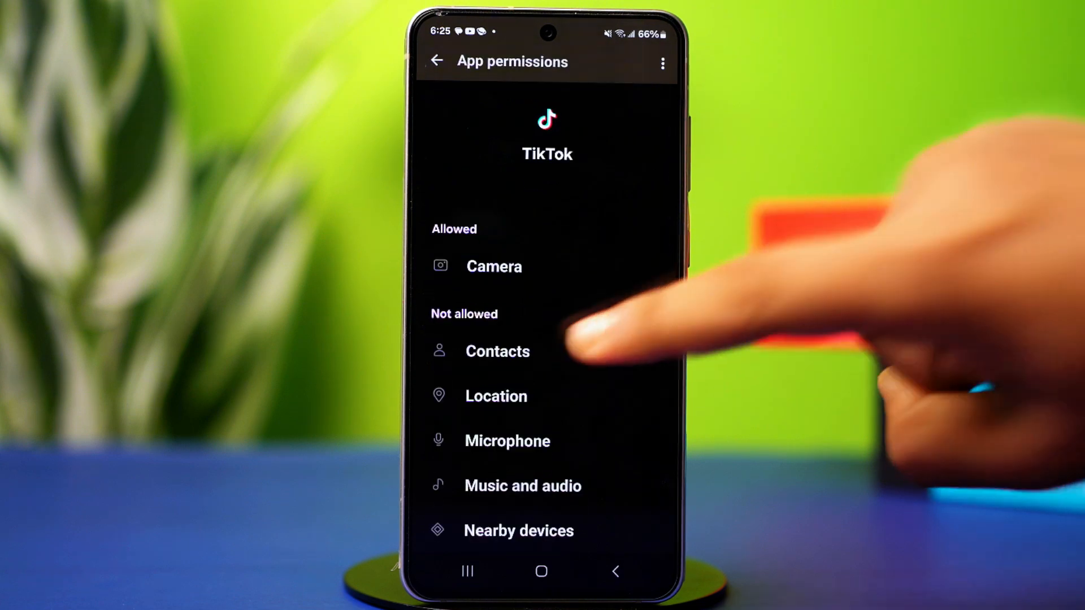
left_click(496, 352)
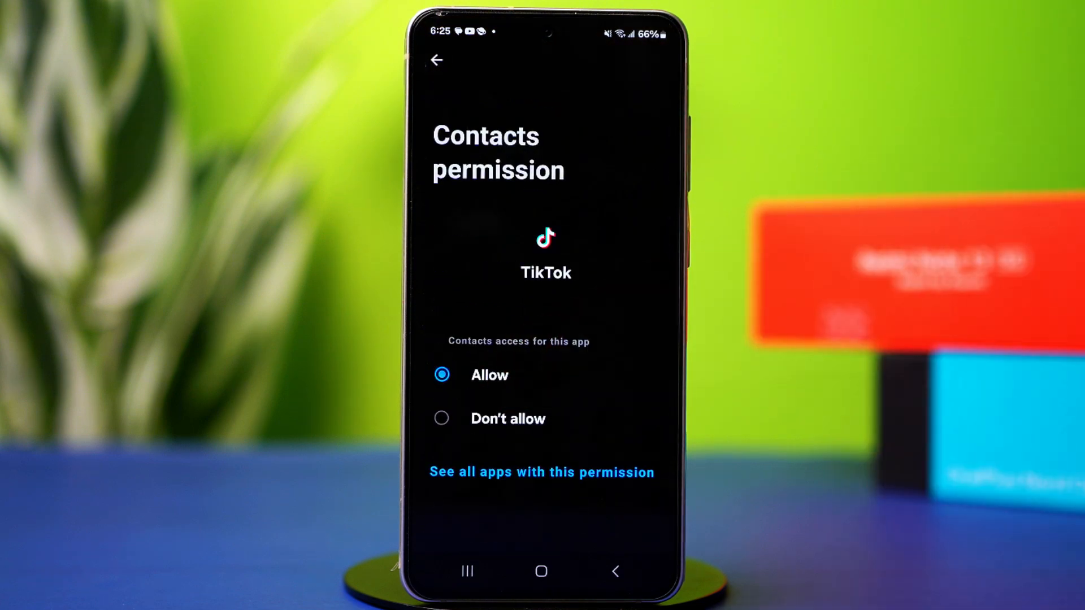
left_click(437, 61)
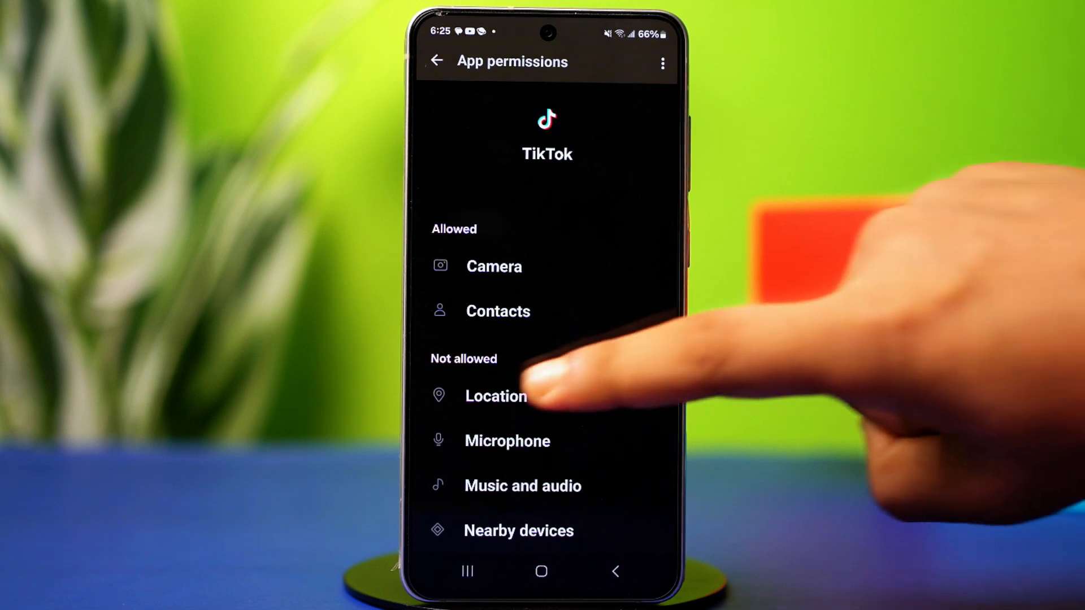
left_click(495, 395)
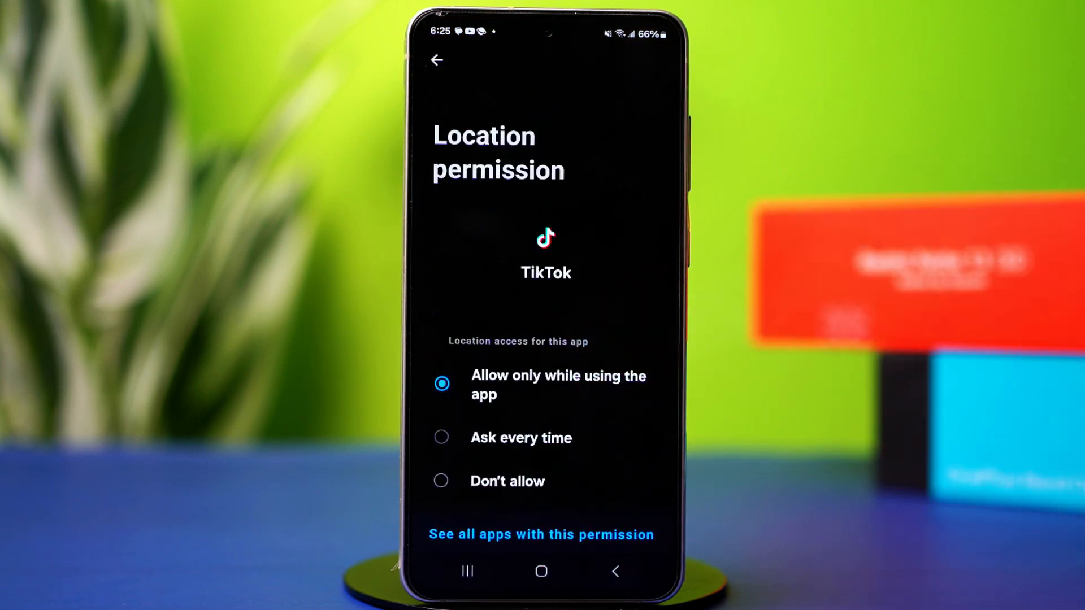
left_click(437, 60)
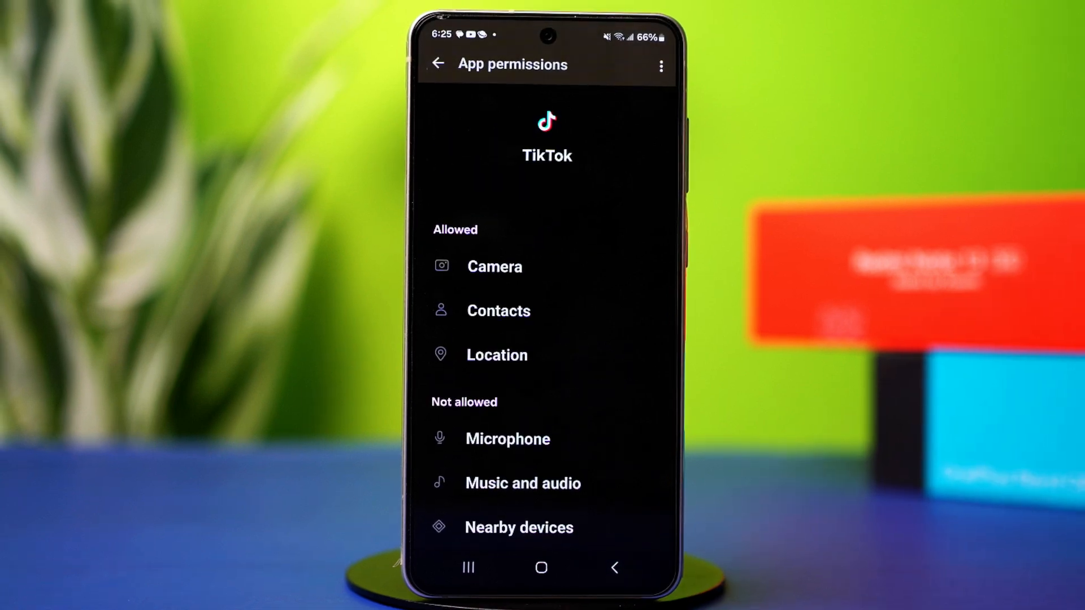